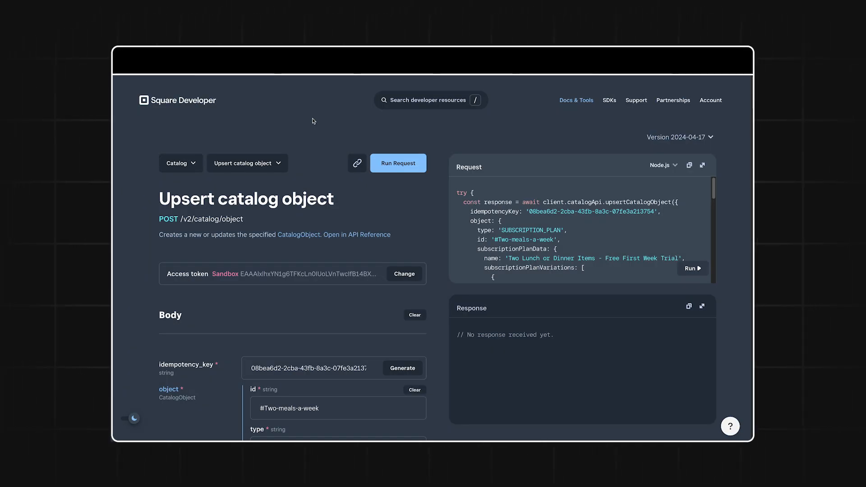
pyautogui.moveTo(376, 130)
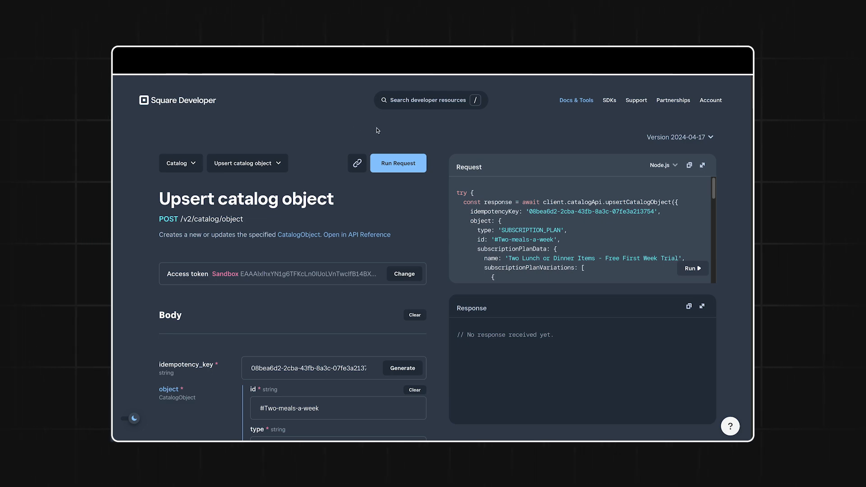
# Review the subscription plan upsert request code in the enlarged code panel
pyautogui.click(702, 165)
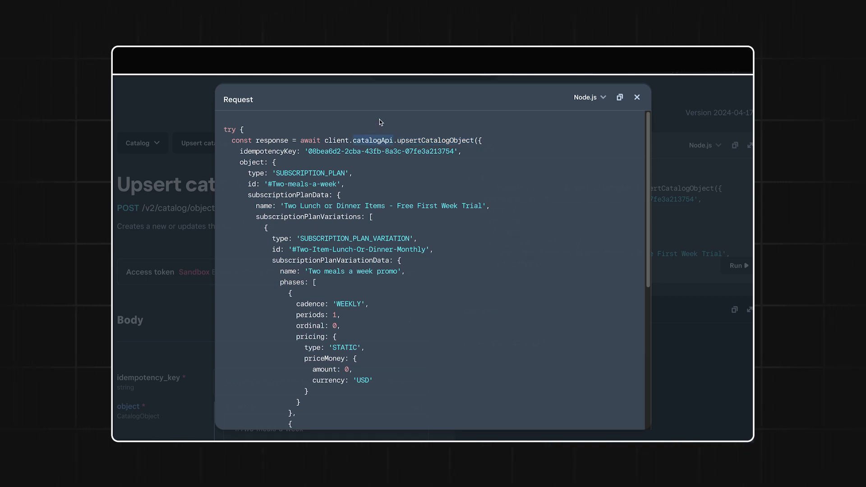
pyautogui.moveTo(246, 191)
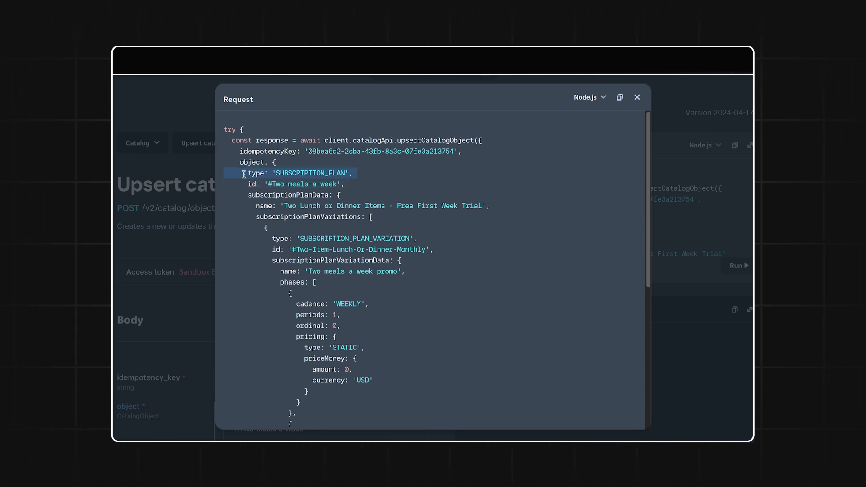
pyautogui.scroll(3)
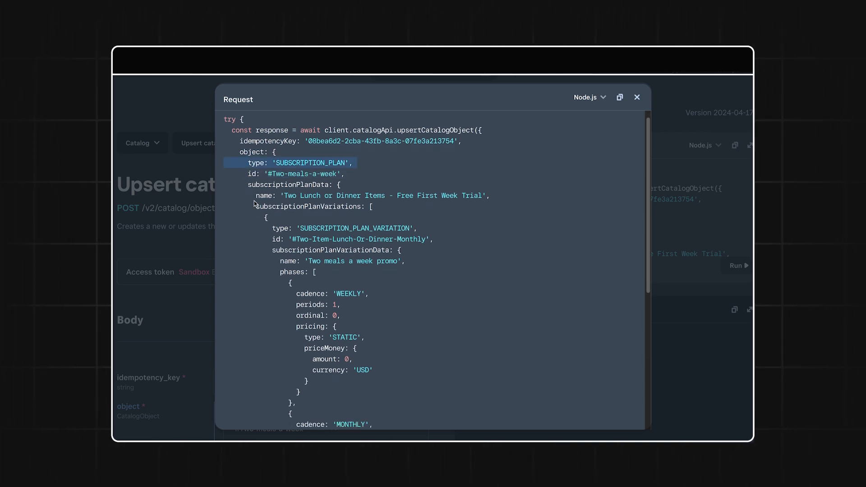
pyautogui.scroll(-3)
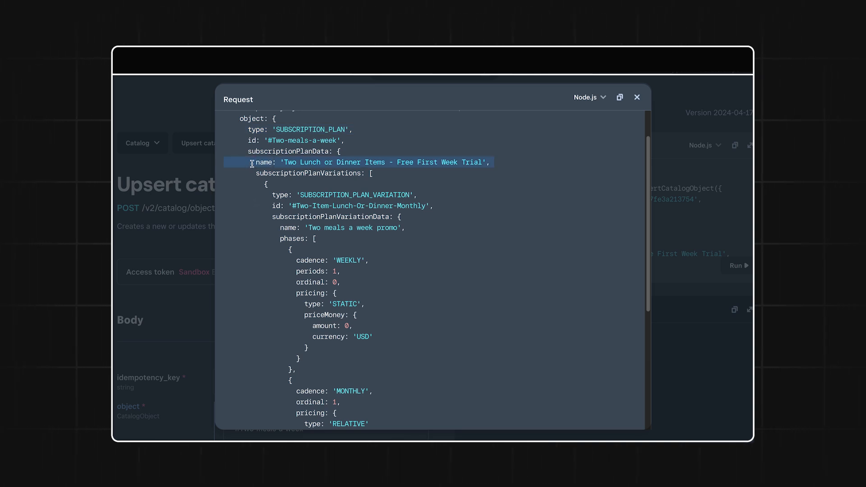
pyautogui.scroll(-3)
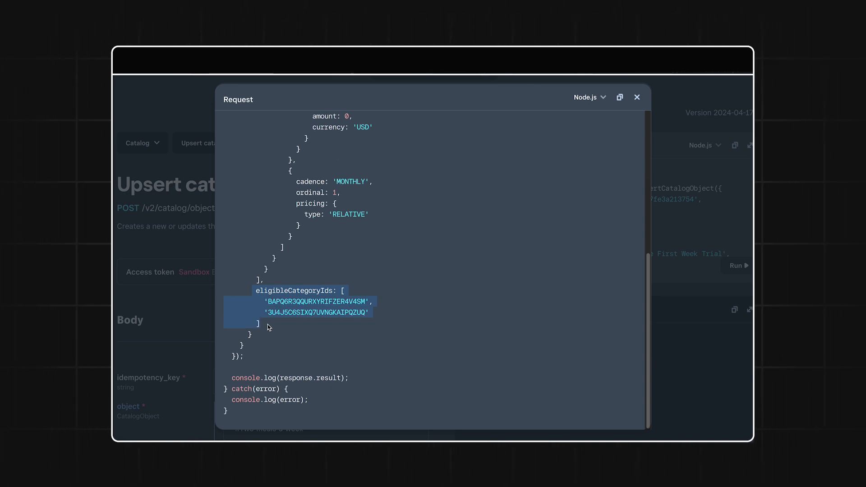
pyautogui.scroll(3)
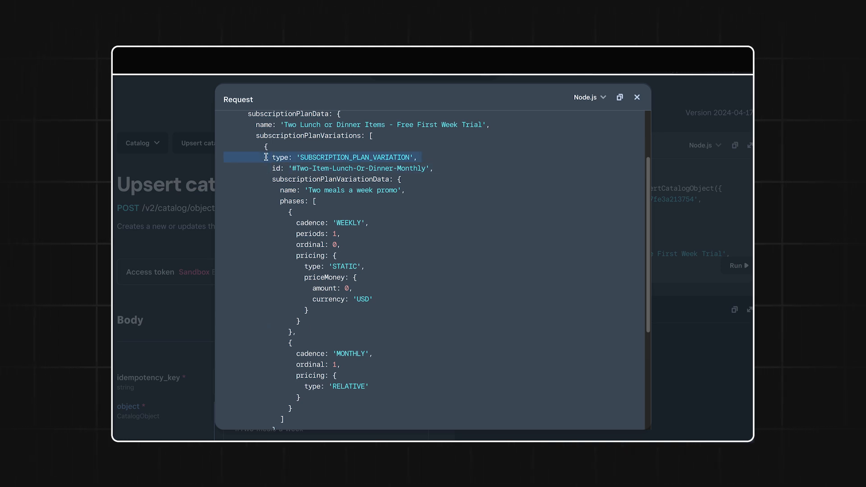
# Close the code view and switch to the Orders API's Create order endpoint
pyautogui.click(268, 187)
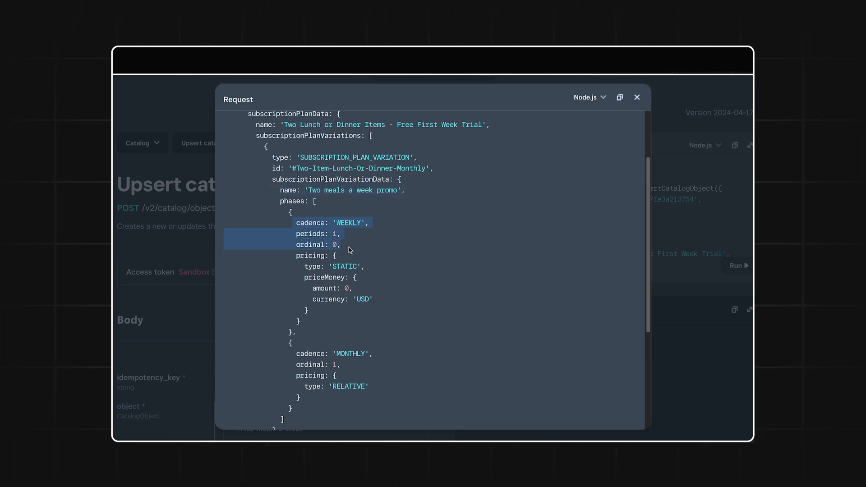
pyautogui.moveTo(301, 265)
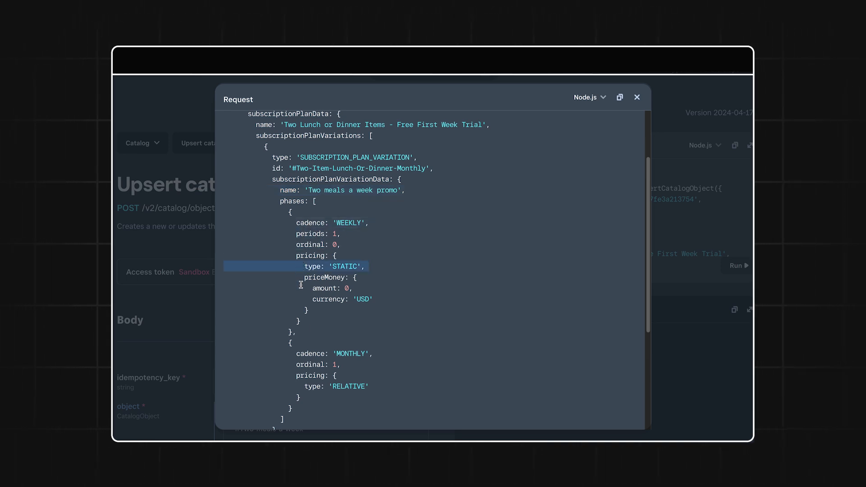
pyautogui.scroll(-3)
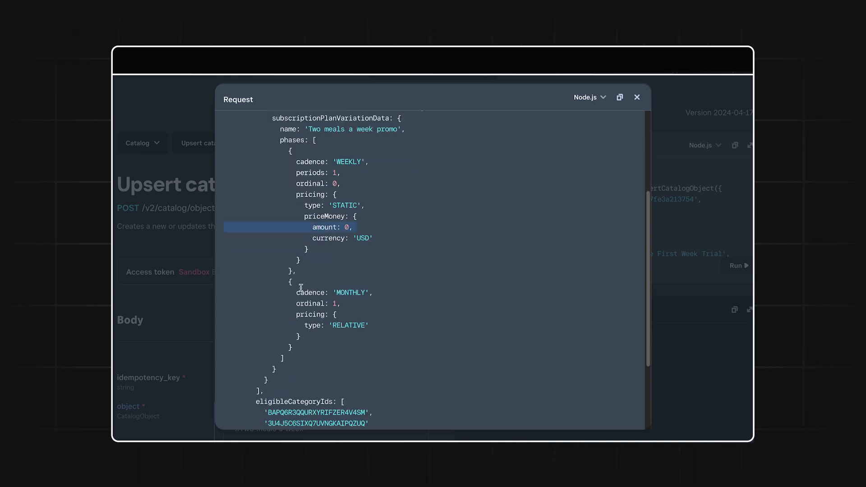
pyautogui.scroll(-3)
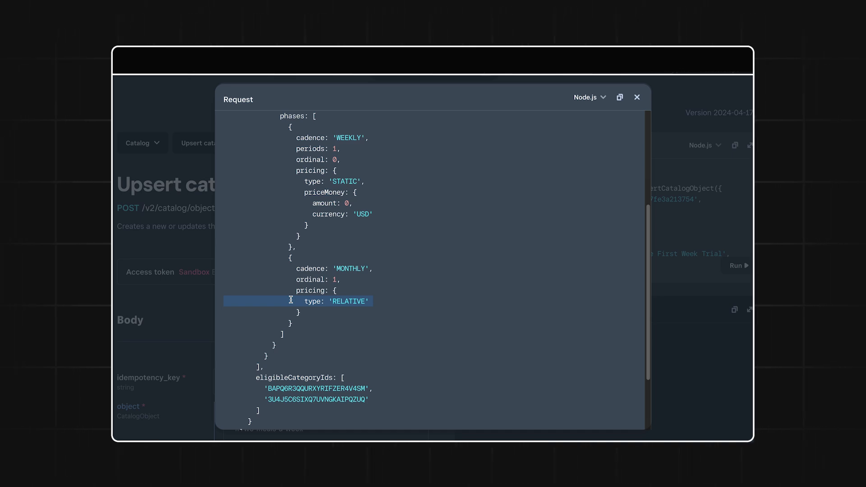
pyautogui.click(637, 97)
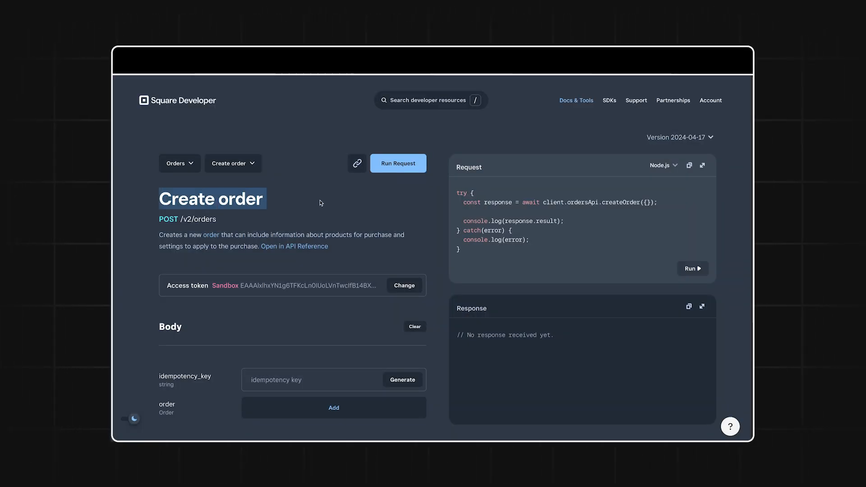
# Add an order object with the location and a recent customer to the request body
pyautogui.scroll(-3)
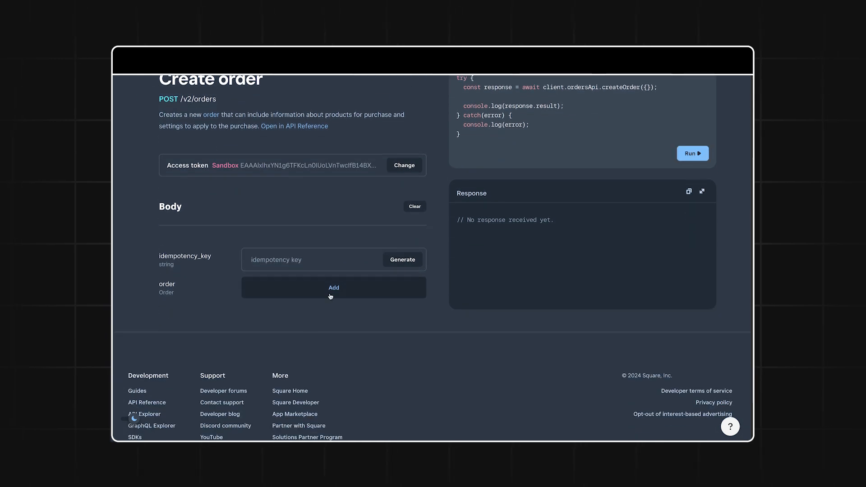
pyautogui.click(334, 287)
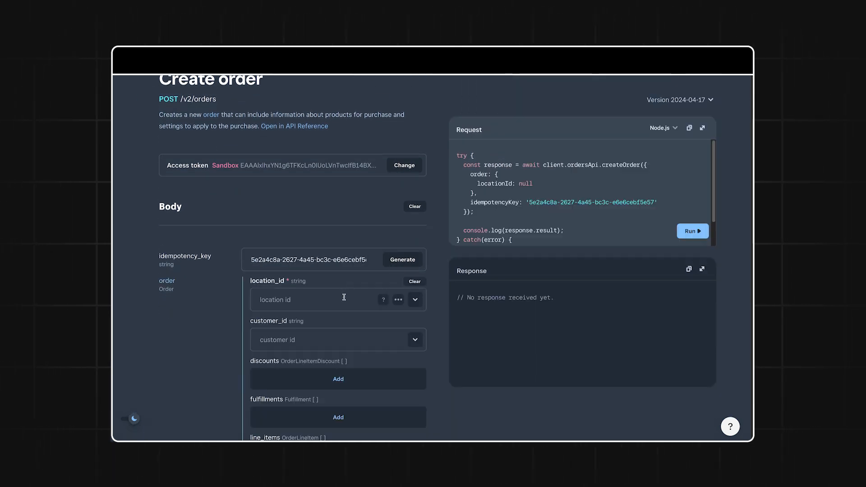
pyautogui.click(310, 339)
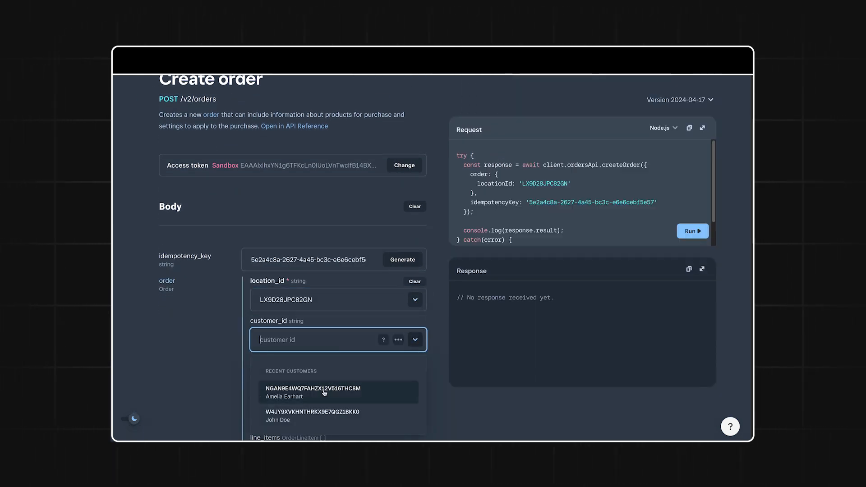
pyautogui.click(313, 391)
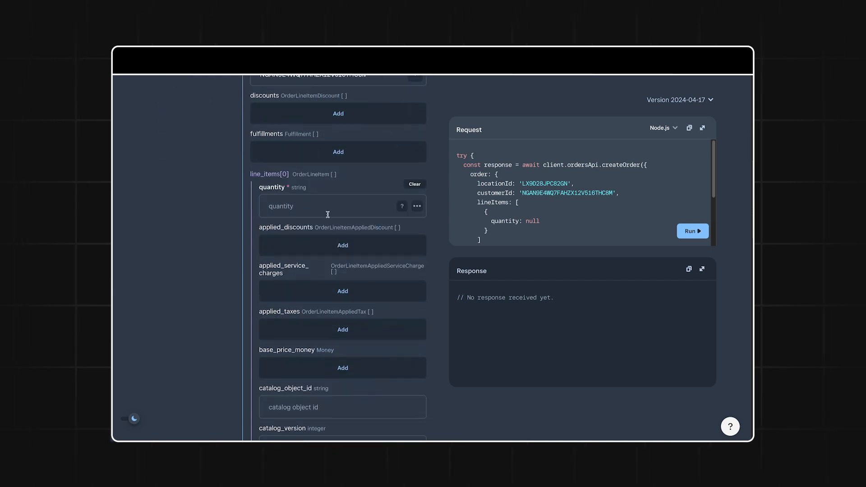
# Set the order state to DRAFT and send the Create order request
pyautogui.scroll(-3)
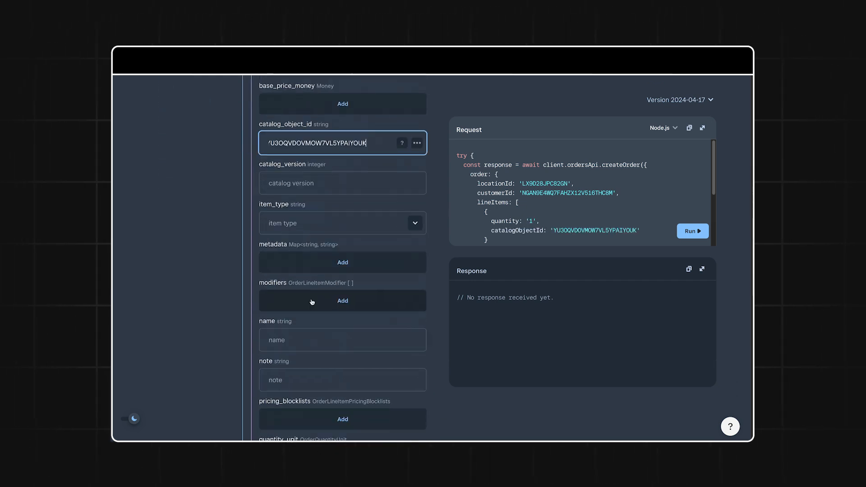
pyautogui.scroll(-3)
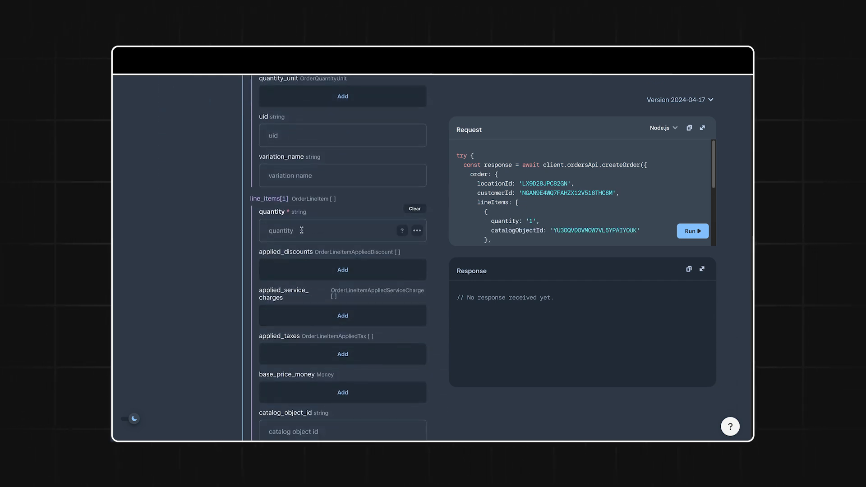
pyautogui.scroll(-3)
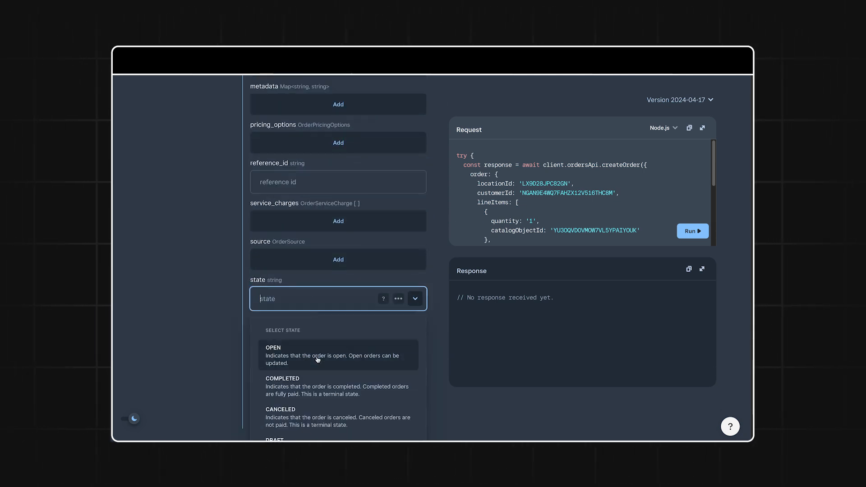
pyautogui.scroll(-3)
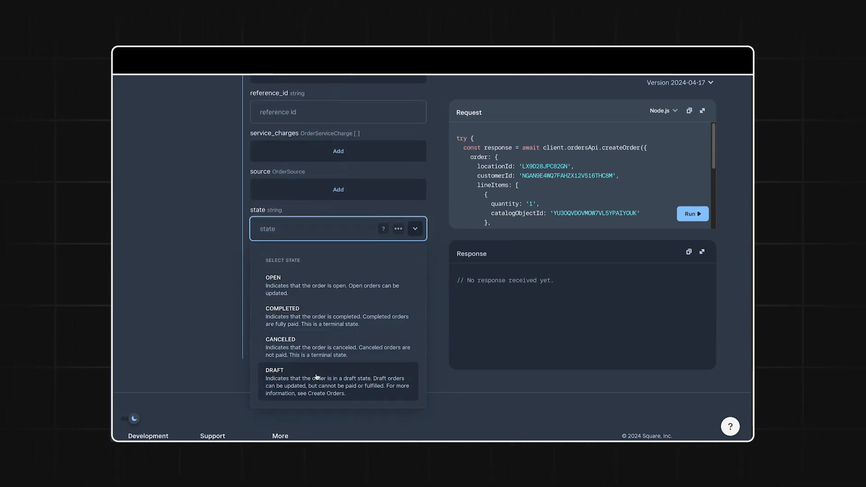
pyautogui.click(274, 382)
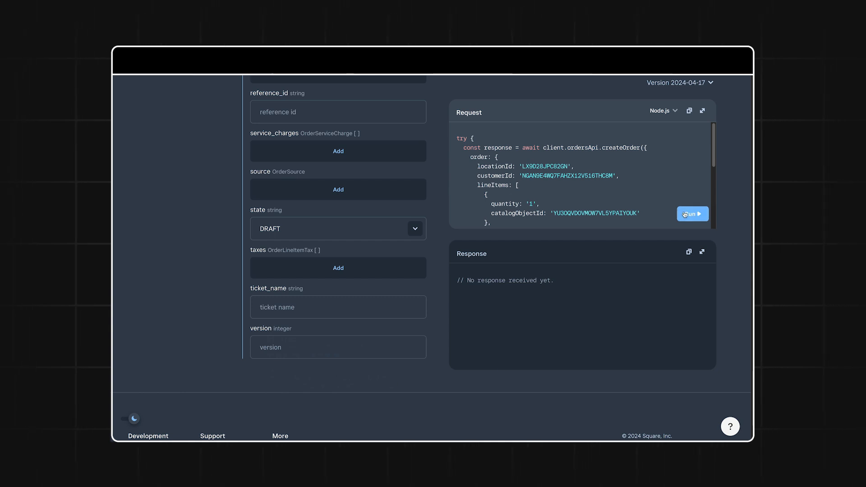
pyautogui.click(691, 214)
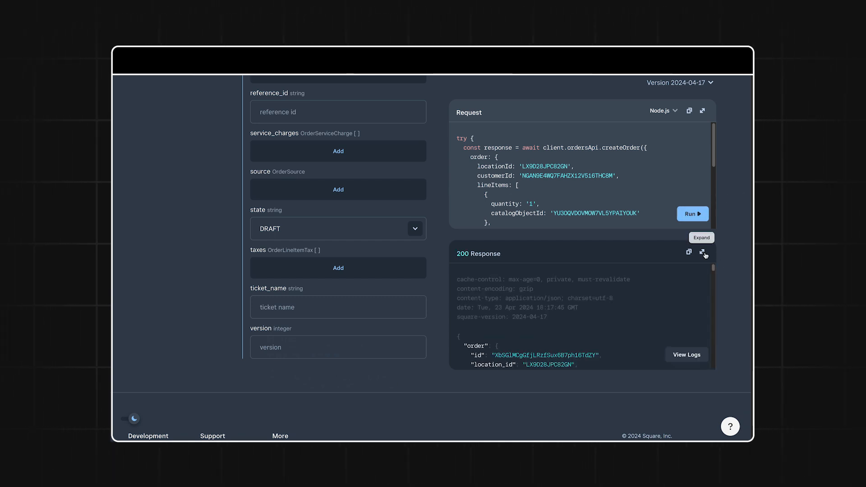
# Check the new order ID and Steak Tacos line item (695 USD) in the full response
pyautogui.click(703, 253)
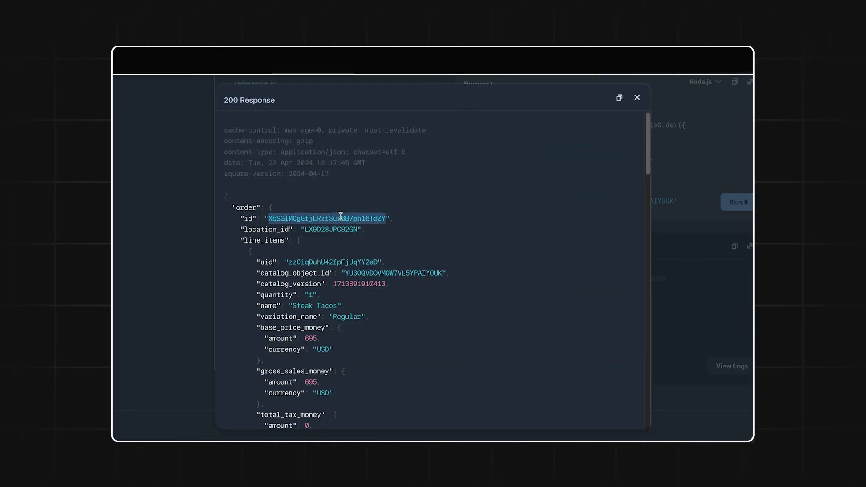
pyautogui.click(637, 98)
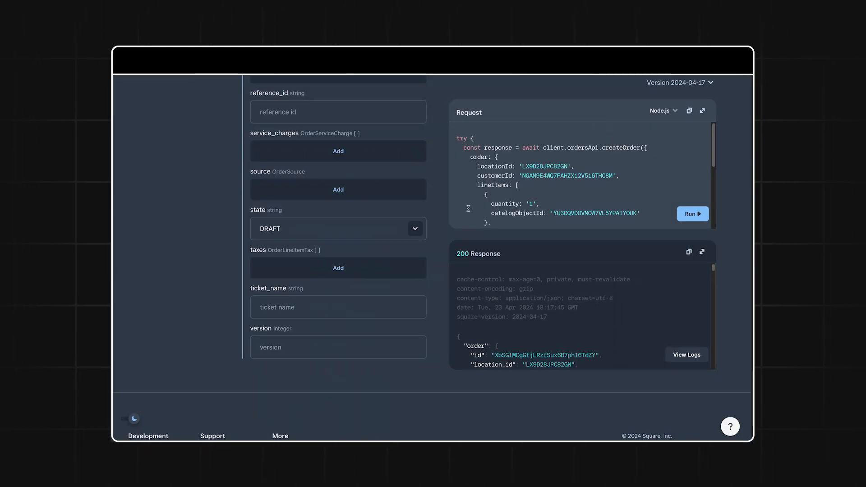
pyautogui.scroll(3)
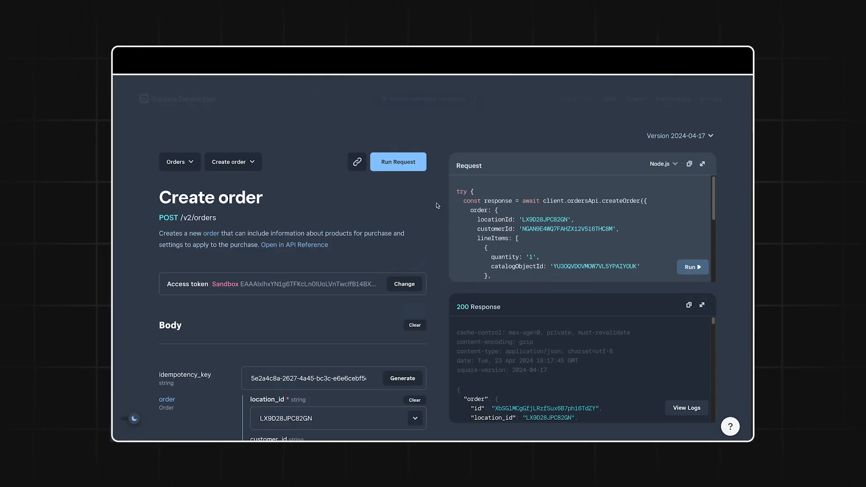
pyautogui.click(176, 162)
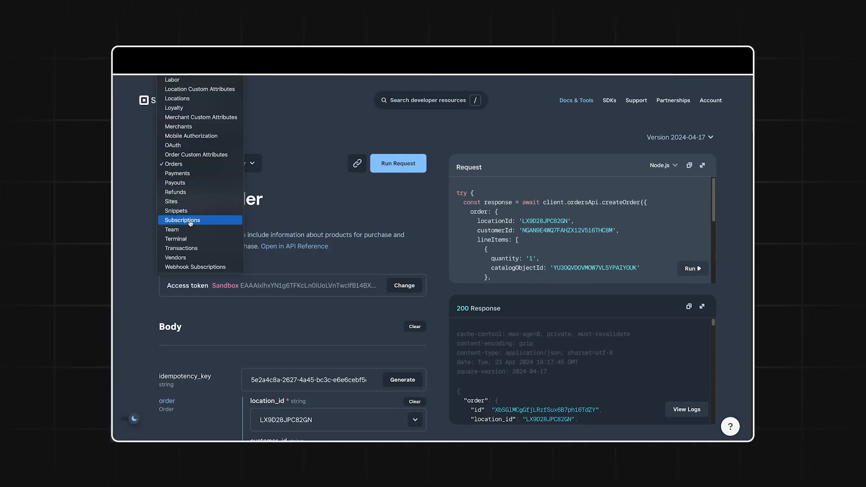
# Run Create subscription with two order-template phases and select the returned subscription ID
pyautogui.click(182, 220)
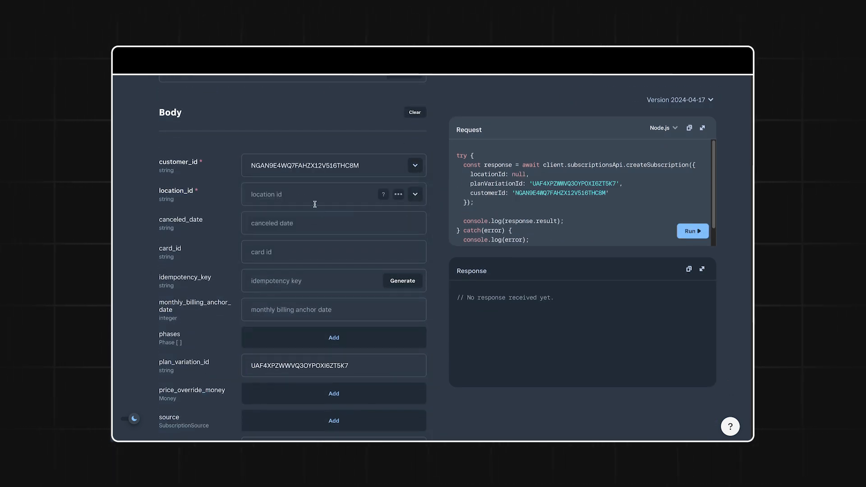
pyautogui.scroll(-3)
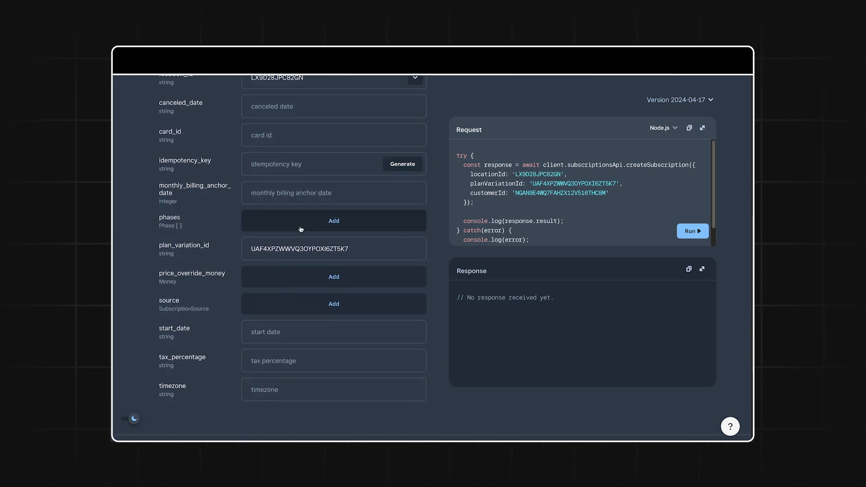
pyautogui.click(334, 220)
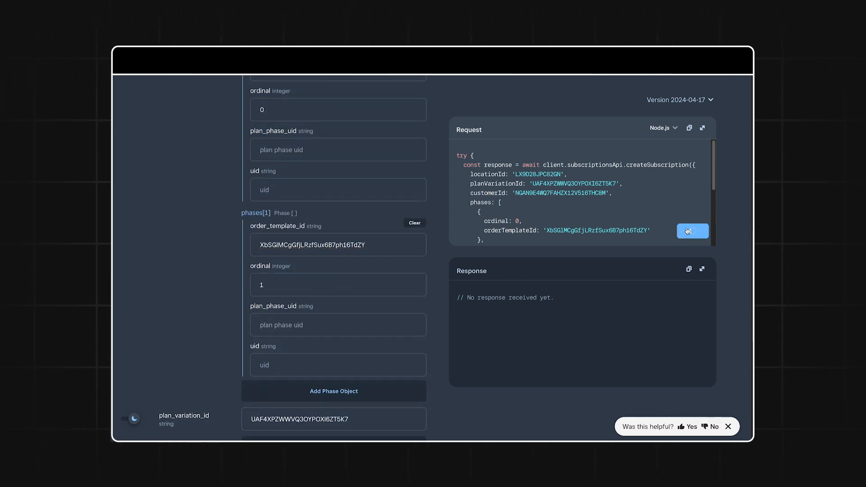
pyautogui.click(692, 230)
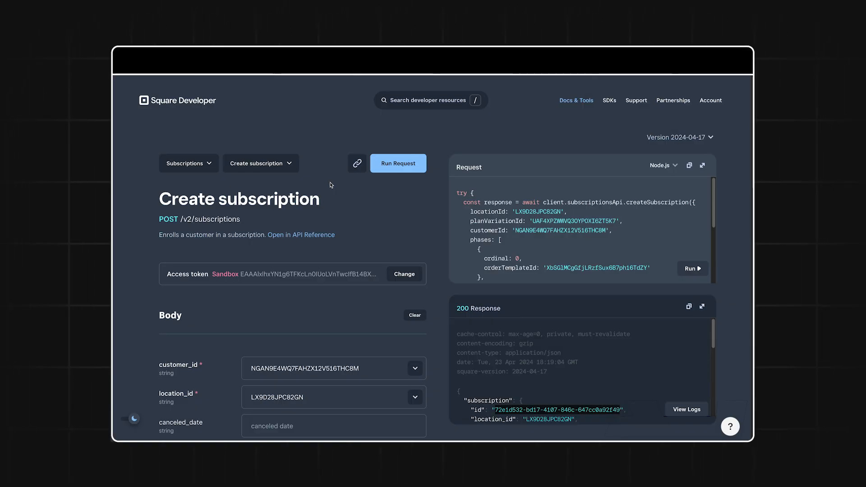
pyautogui.doubleClick(555, 408)
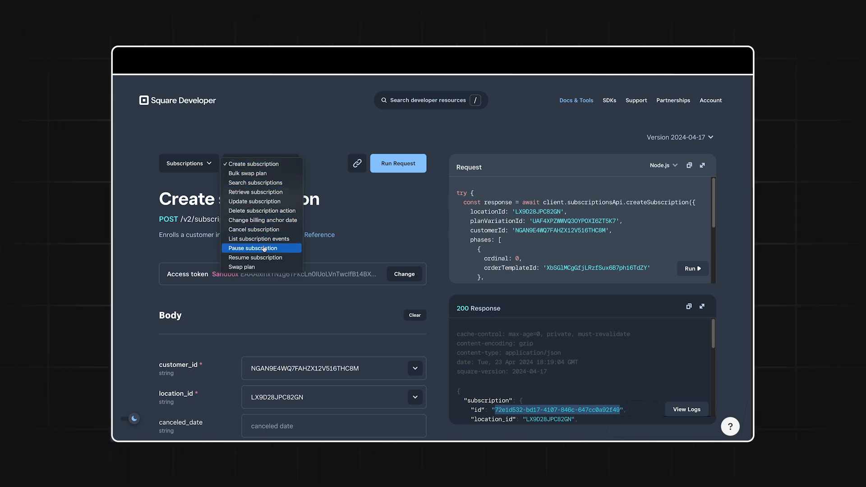
# Run Pause subscription on the new subscription ID and review the 2024-04-30 PAUSE action
pyautogui.click(252, 248)
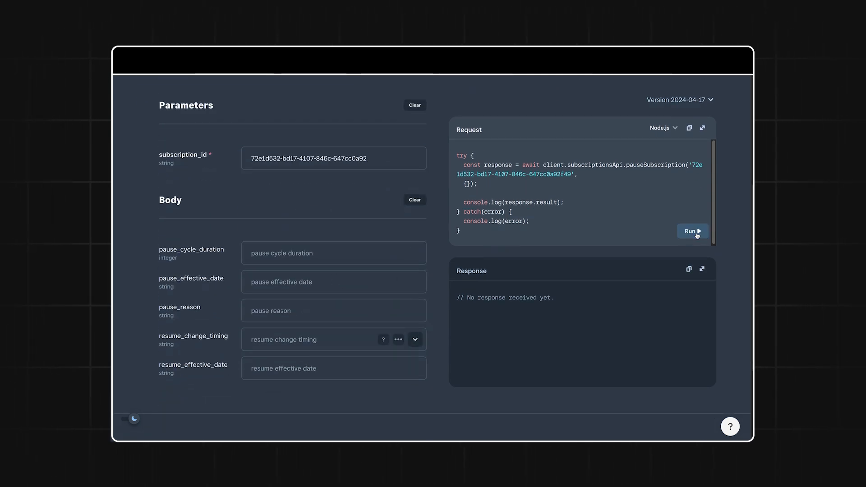
pyautogui.click(691, 230)
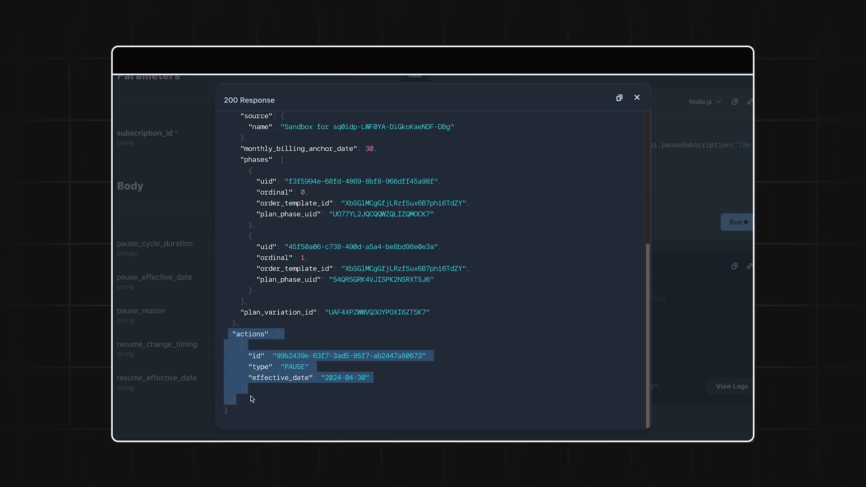
pyautogui.moveTo(252, 406)
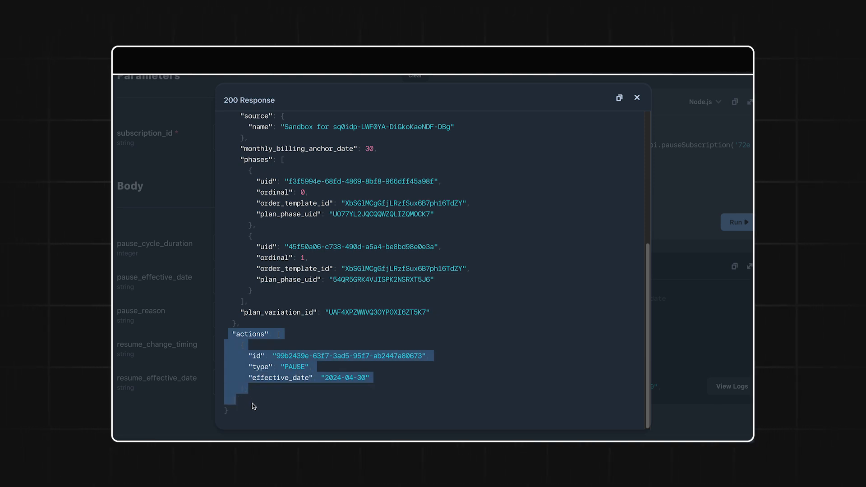
pyautogui.click(636, 97)
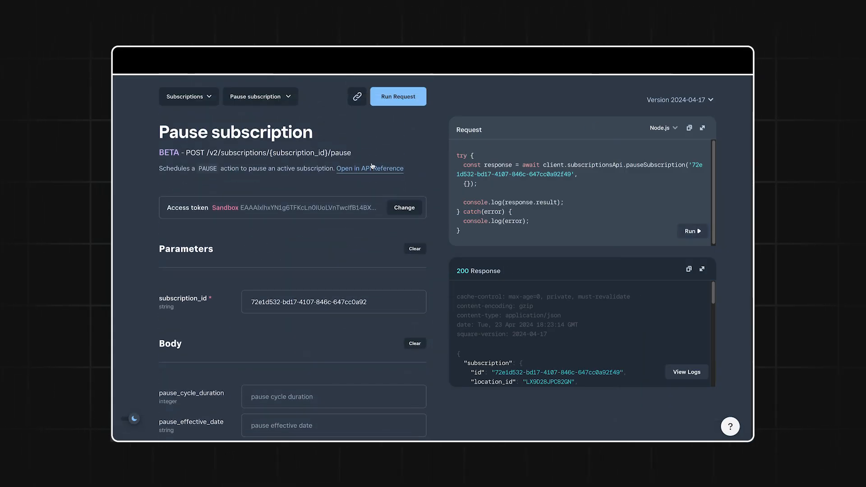
# Run Search subscriptions filtered by the customer ID, including actions
pyautogui.click(260, 96)
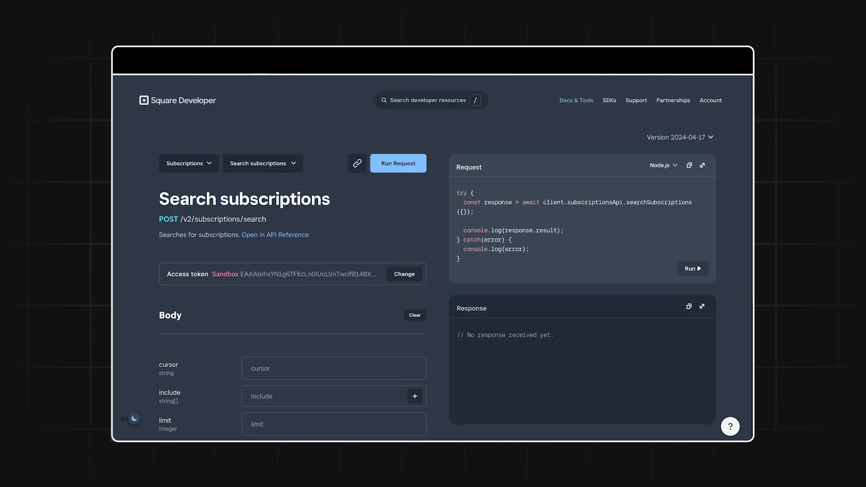
pyautogui.scroll(-3)
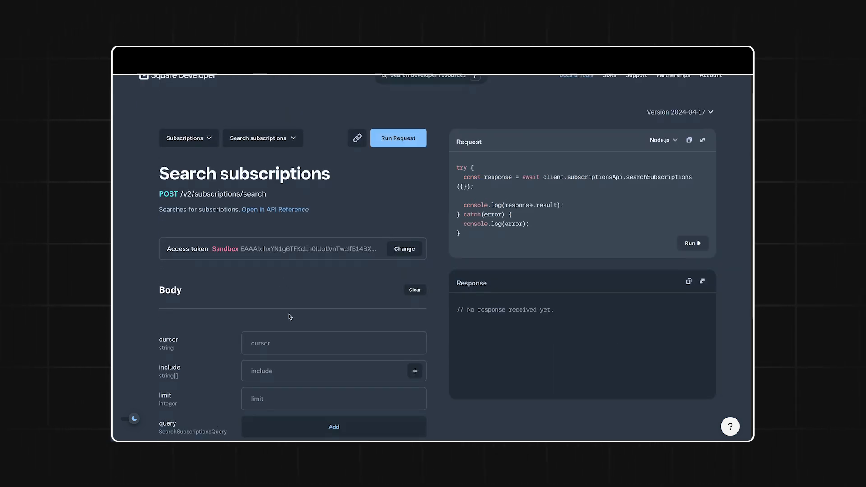
pyautogui.click(333, 426)
pyautogui.write('act')
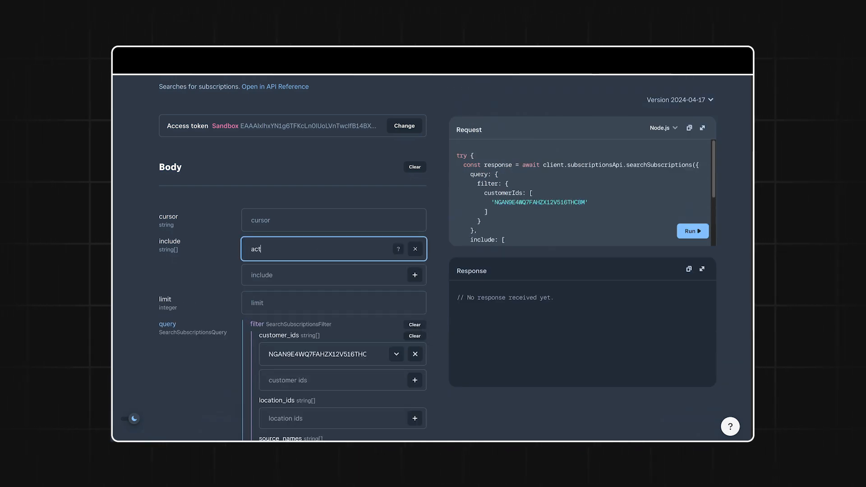
pyautogui.click(691, 231)
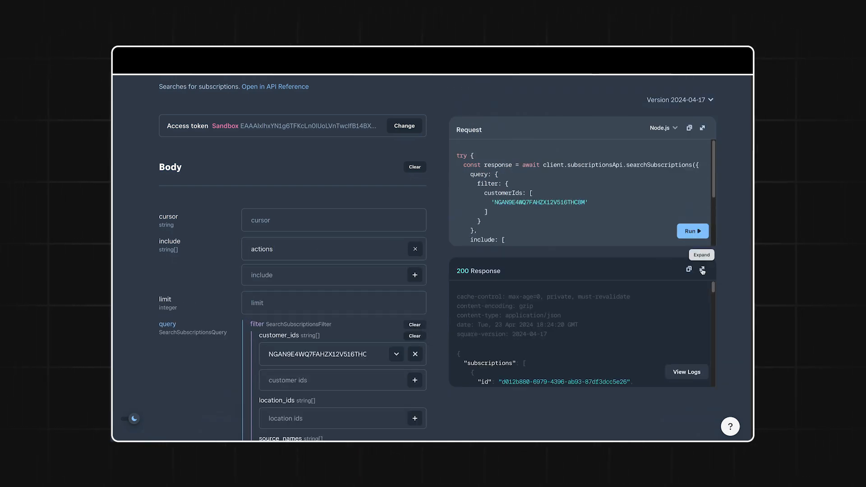